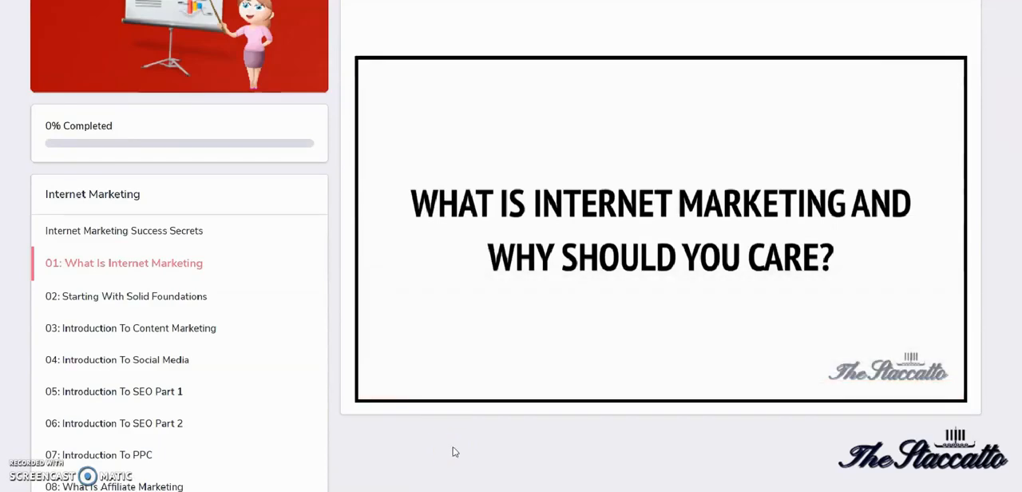
mouse_move(449, 453)
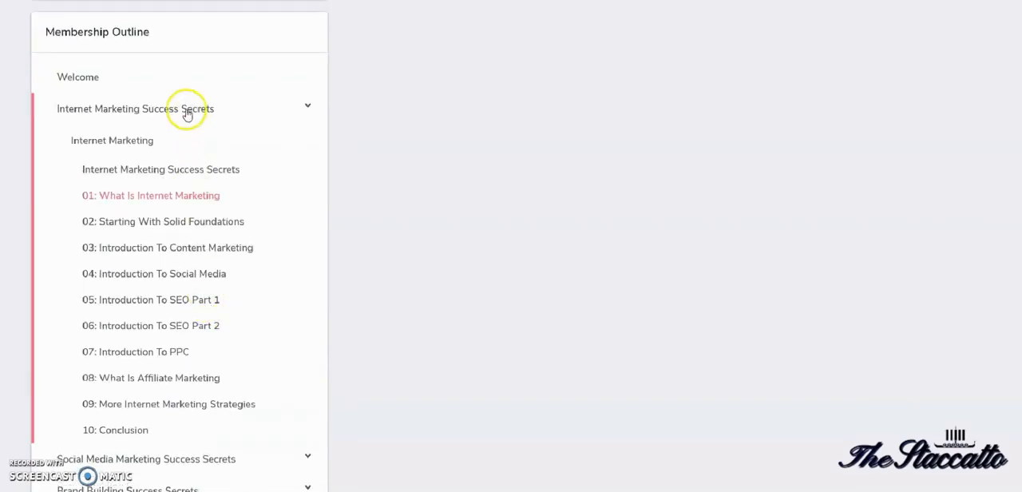
Expand Social Media Marketing Success Secrets and browse its lessons down to the collapsed module list.
left_click(188, 108)
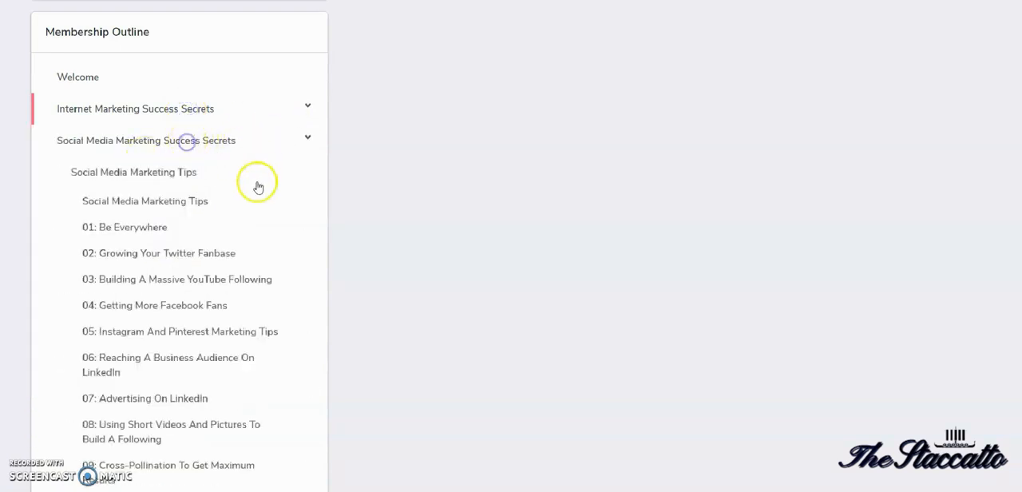
scroll("down", 3)
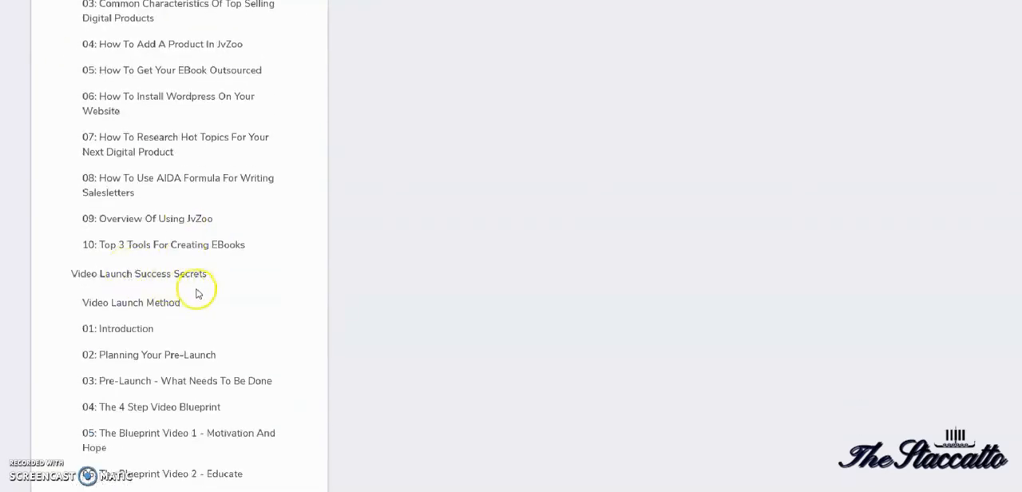
scroll("down", 3)
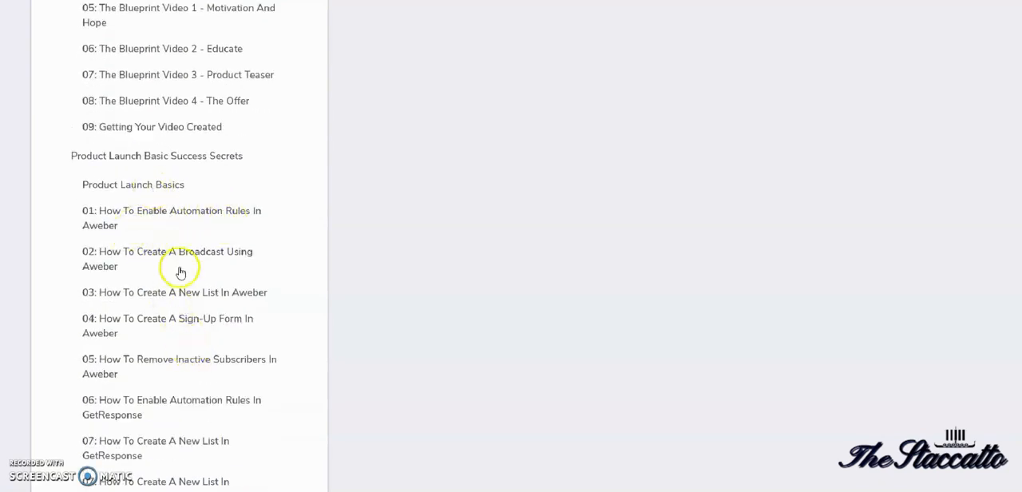
scroll("down", 3)
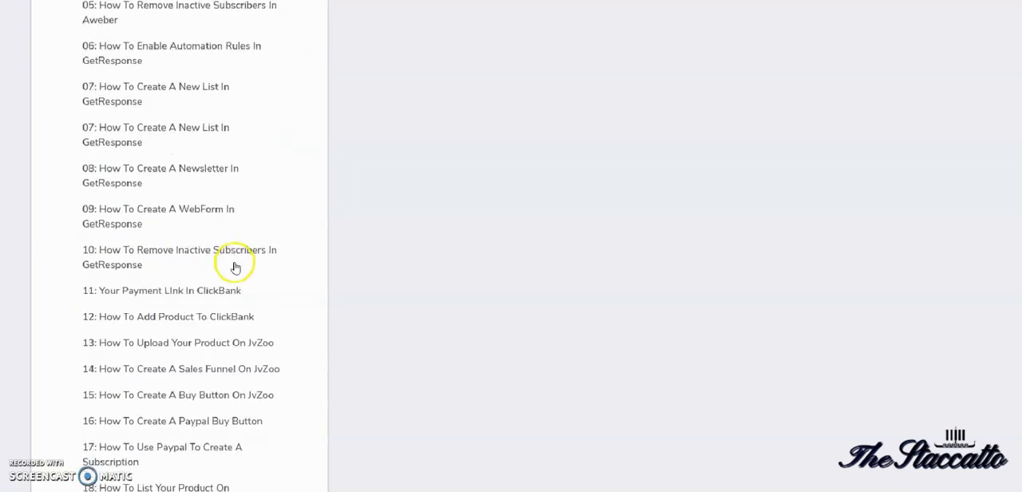
scroll("down", 3)
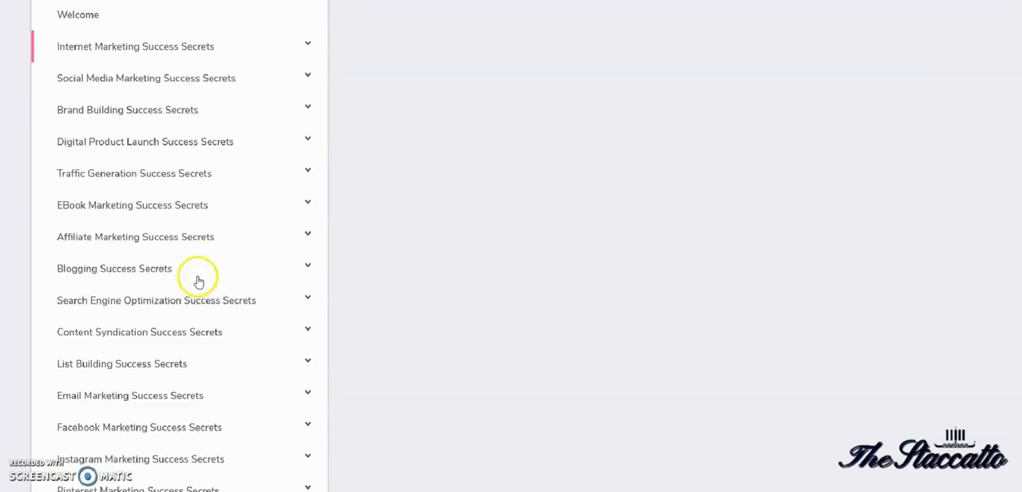
Expand Content Syndication Success Secrets to reveal its Article Marketing and Reddit lessons.
left_click(134, 173)
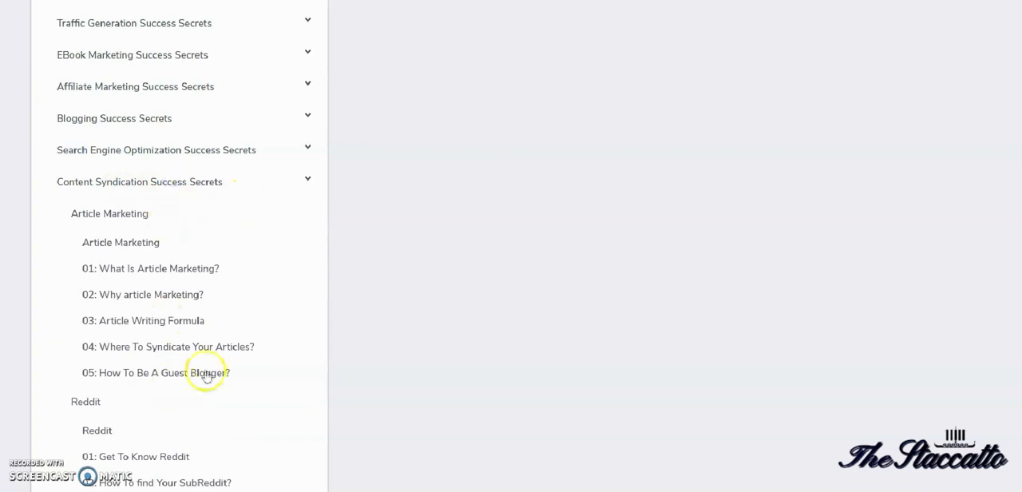
Browse the Facebook Marketing module's Traffic Generation, Ads and Monetization lessons.
scroll("down", 3)
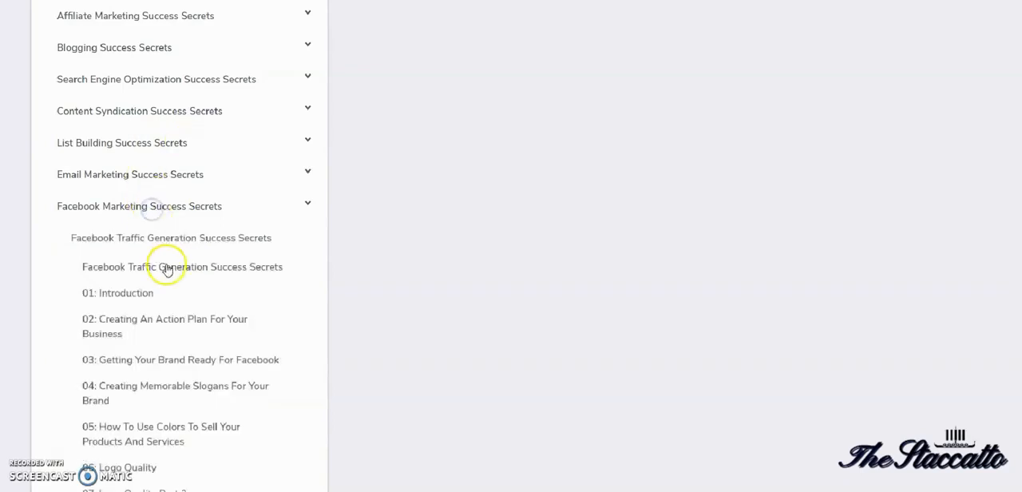
scroll("down", 3)
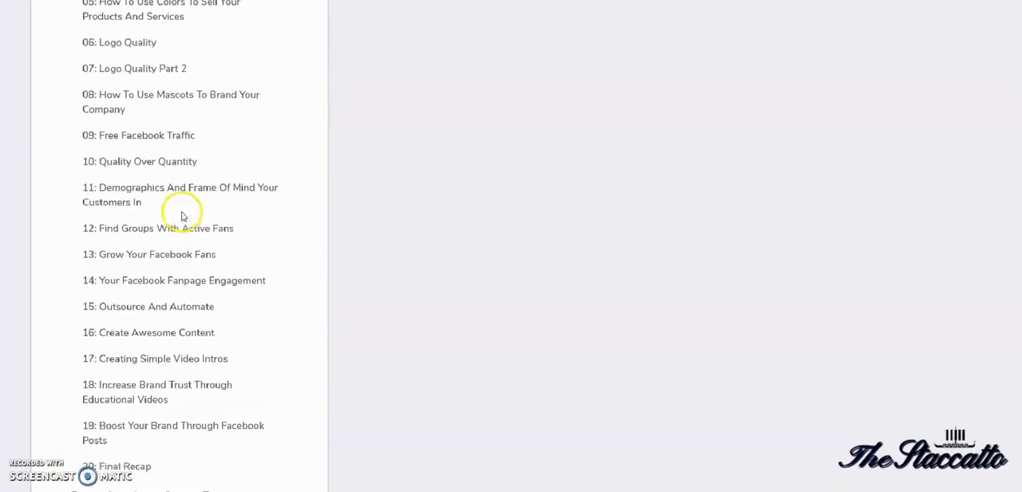
scroll("down", 3)
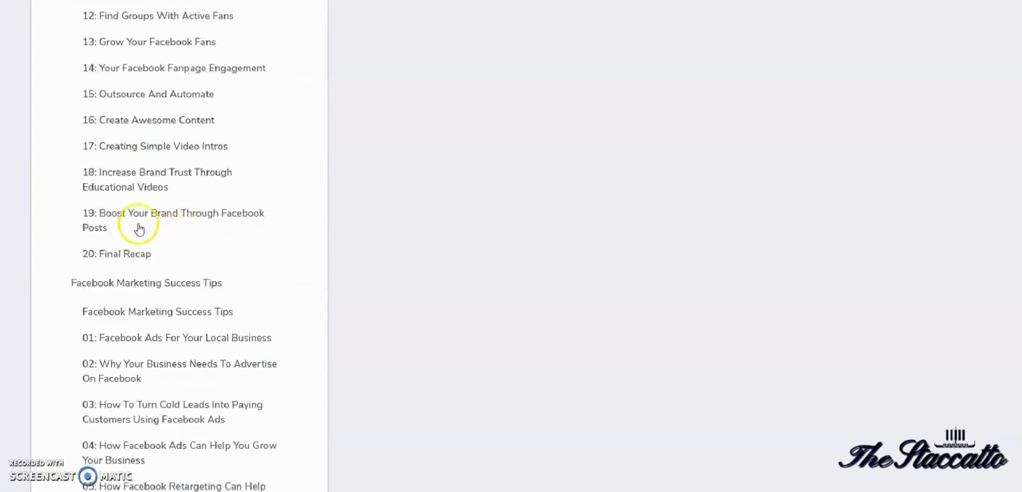
scroll("down", 3)
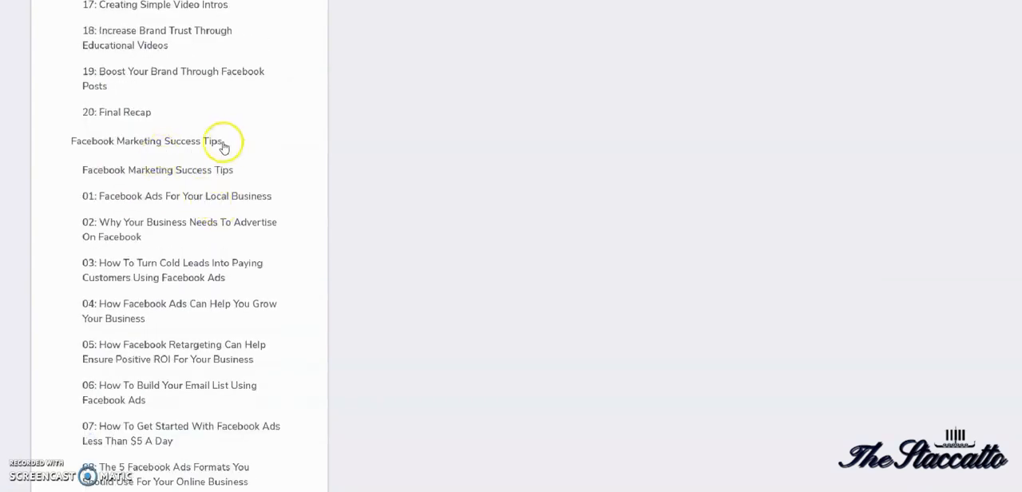
scroll("down", 3)
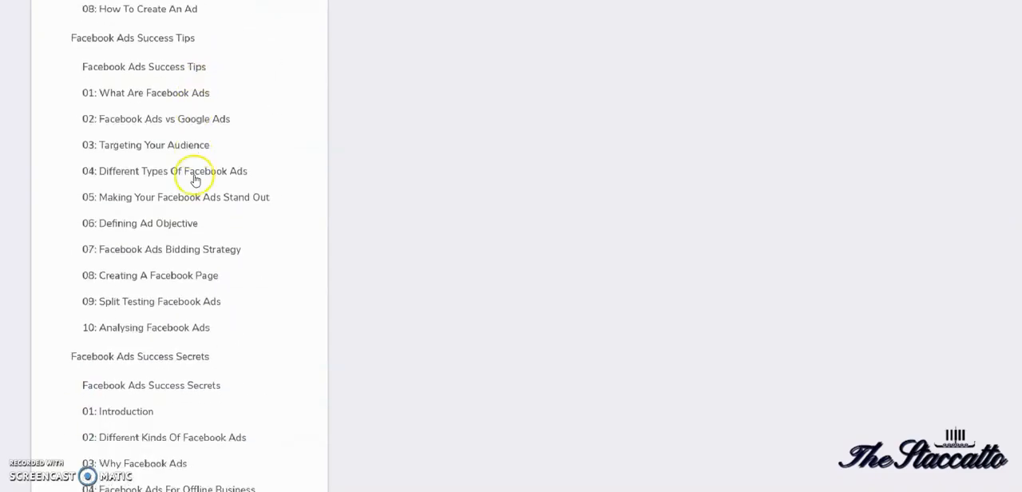
scroll("down", 3)
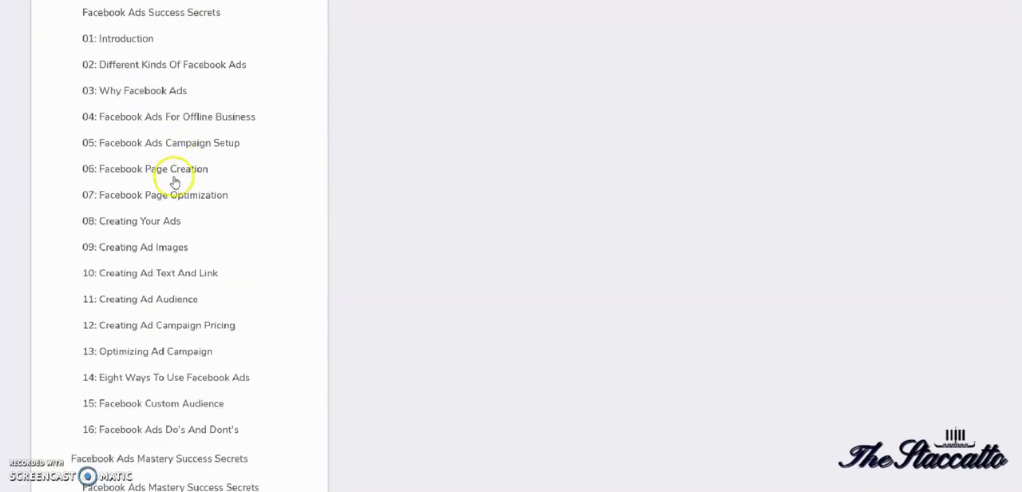
scroll("down", 3)
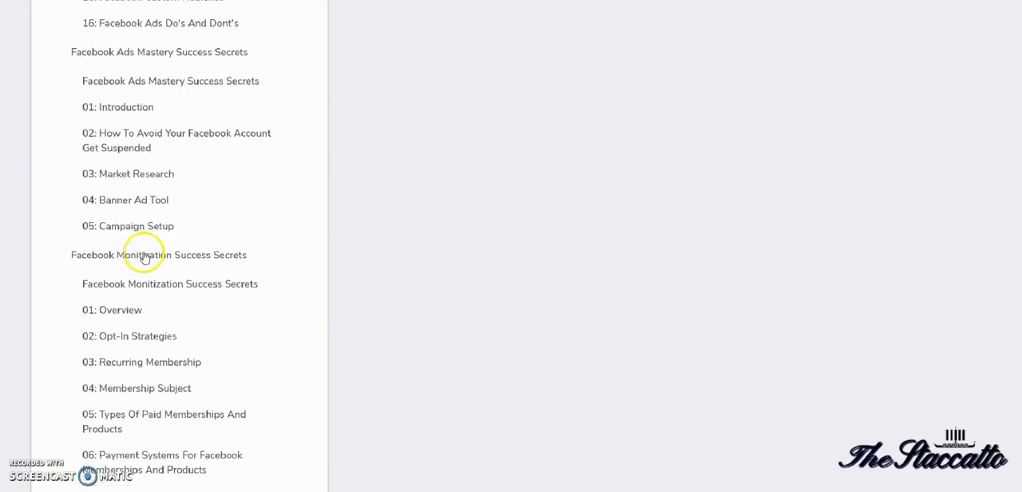
mouse_move(195, 118)
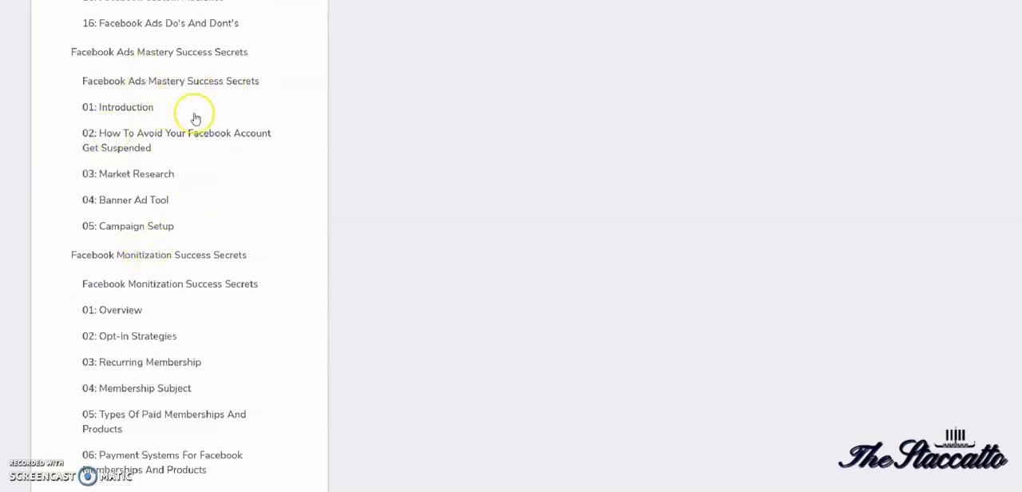
scroll("down", 3)
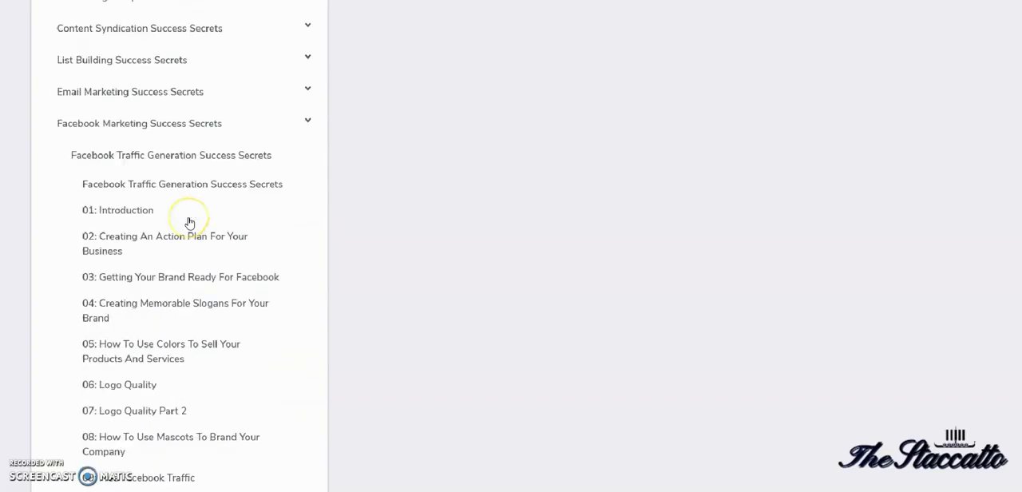
Browse down past Alternative Authority Content to Google Tools and Internet Marketing Tech Basics.
scroll("down", 3)
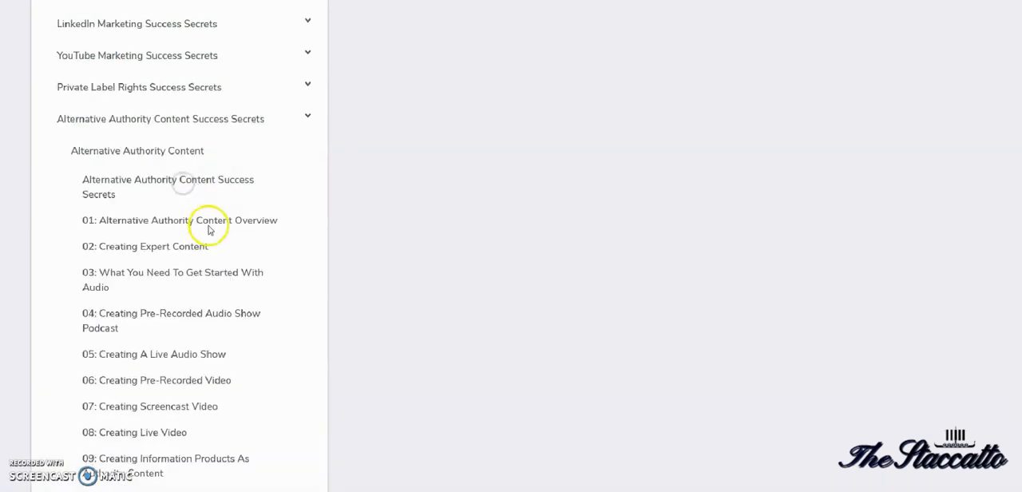
scroll("down", 3)
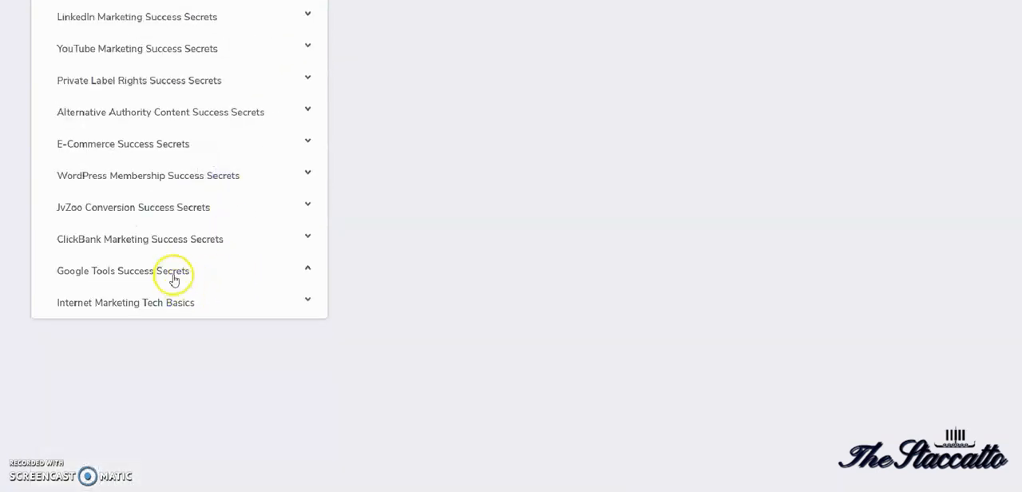
Return to lesson 01: What Is Internet Marketing with its video playing.
left_click(173, 272)
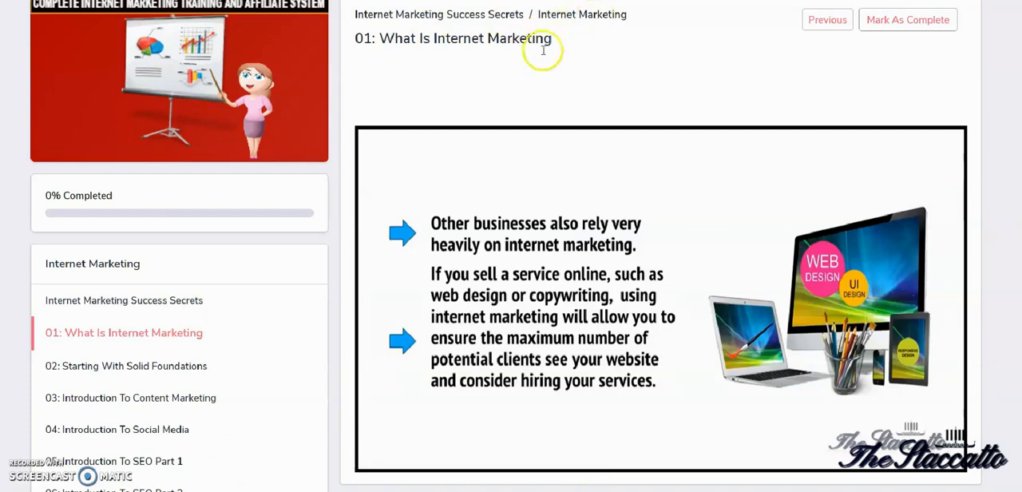
scroll("down", 3)
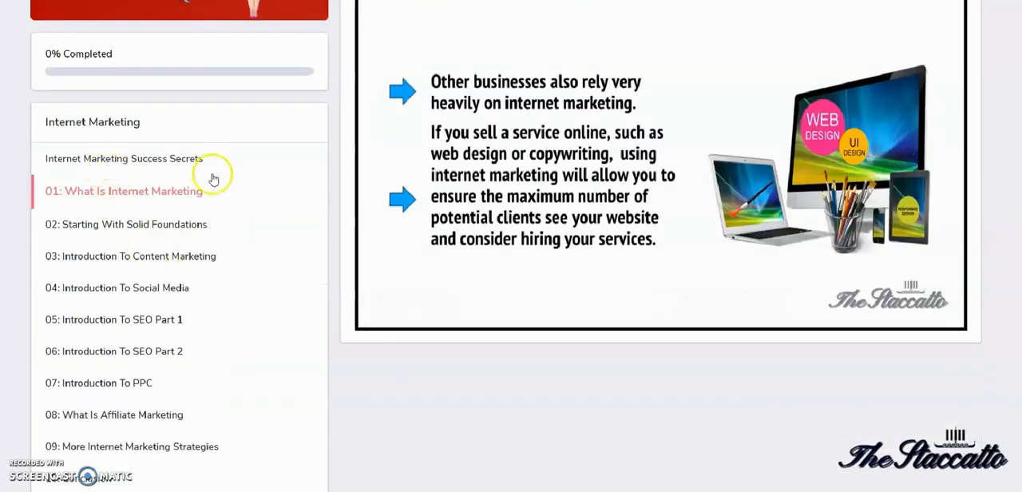
scroll("down", 3)
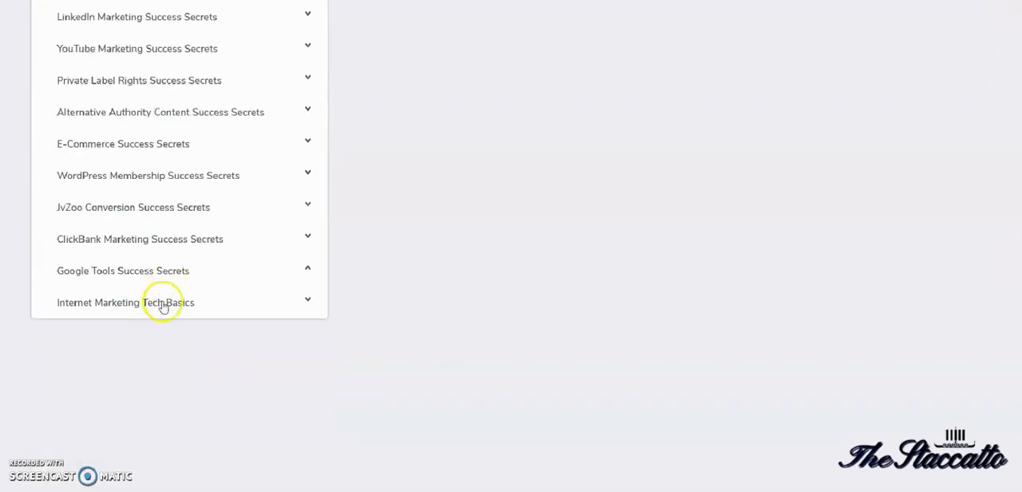
left_click(125, 304)
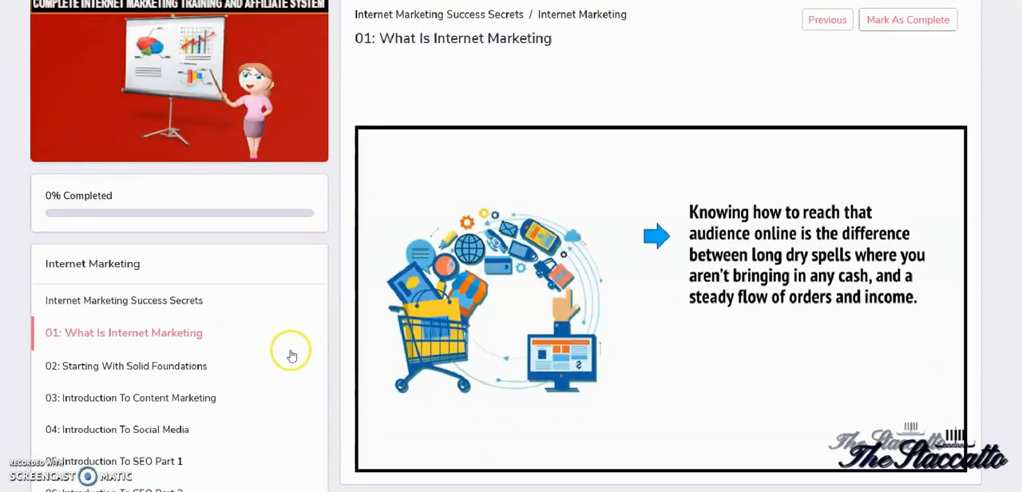